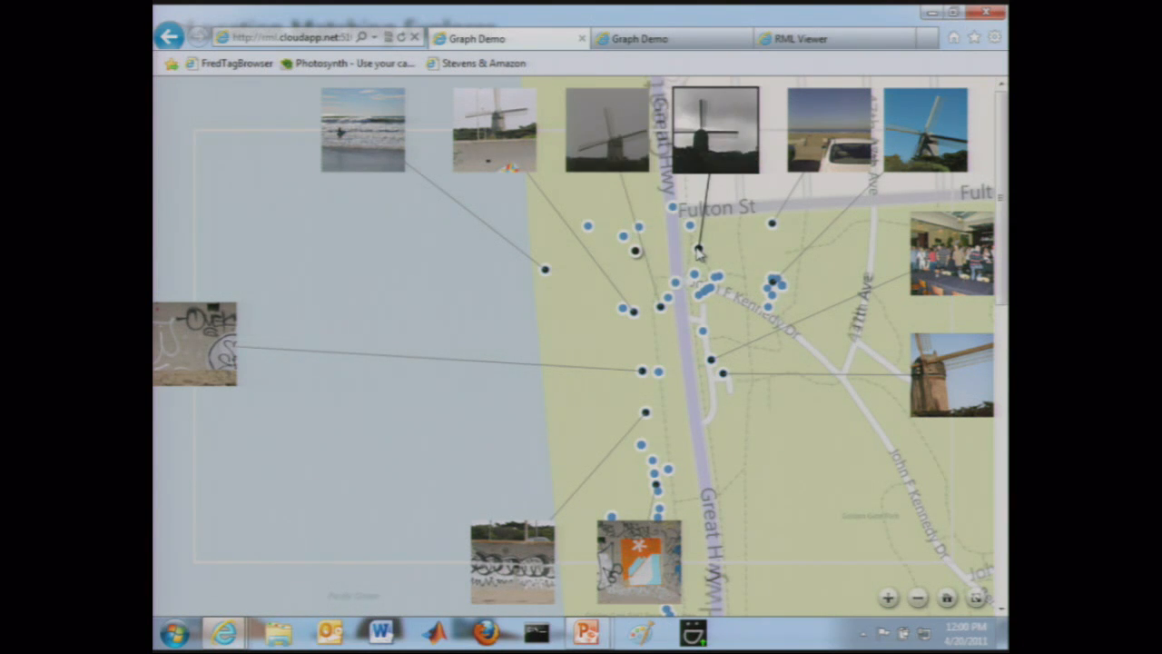
mouse_move(714, 127)
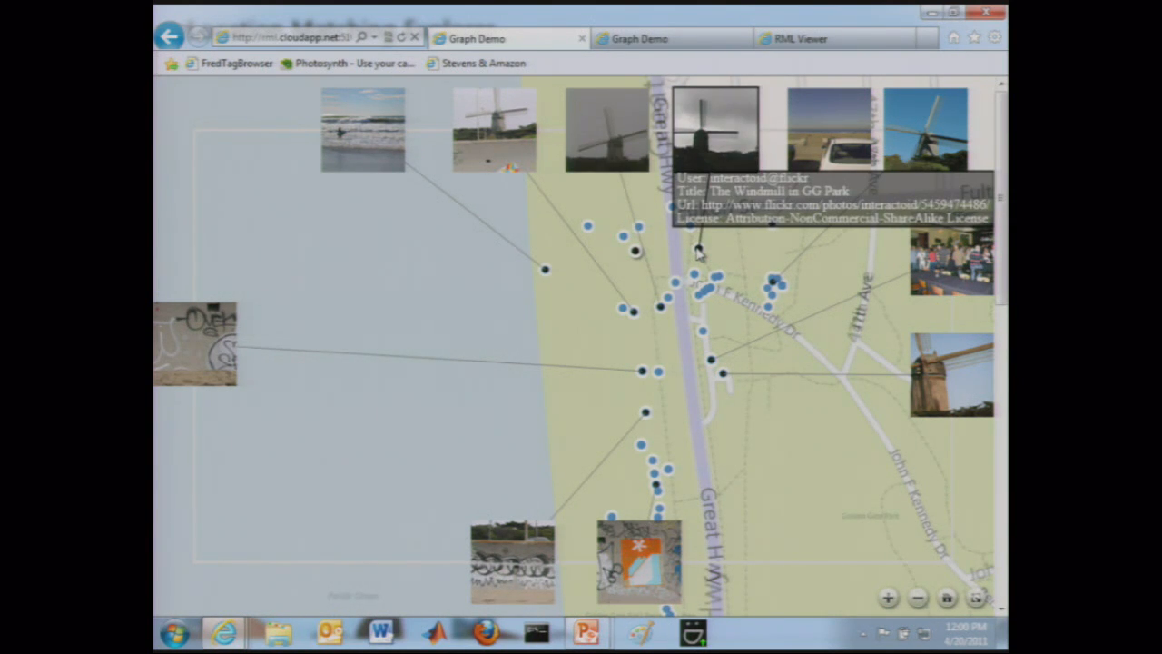
mouse_move(817, 243)
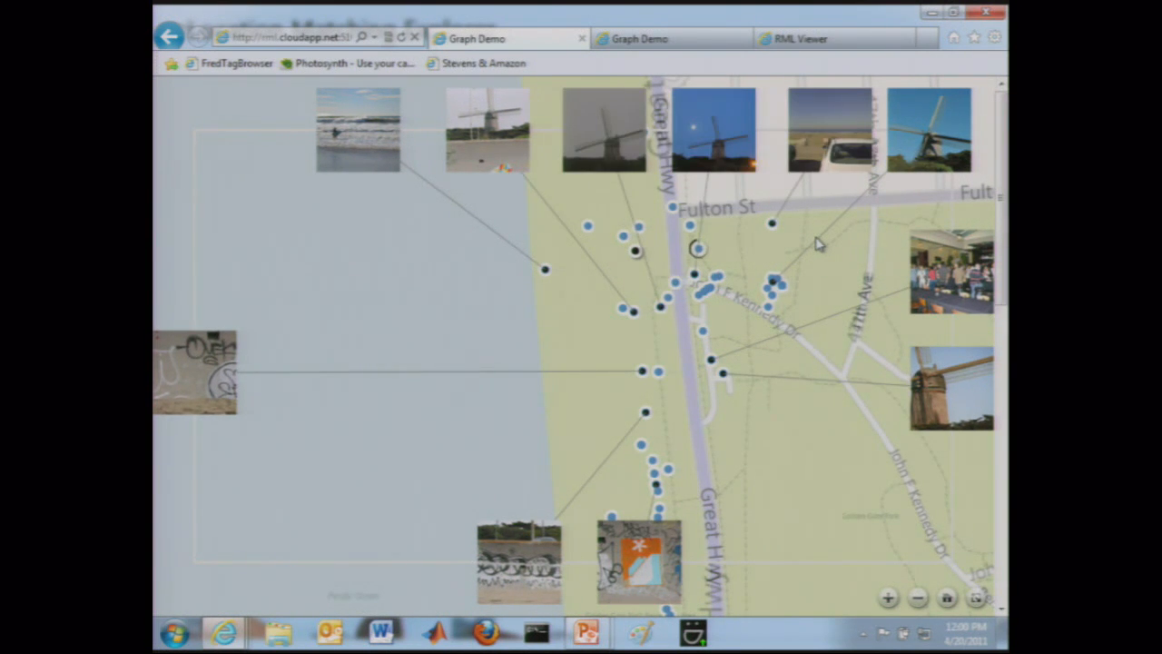
- Reveal the photos matching the windmill photo, then close the park windmill graph
click(698, 250)
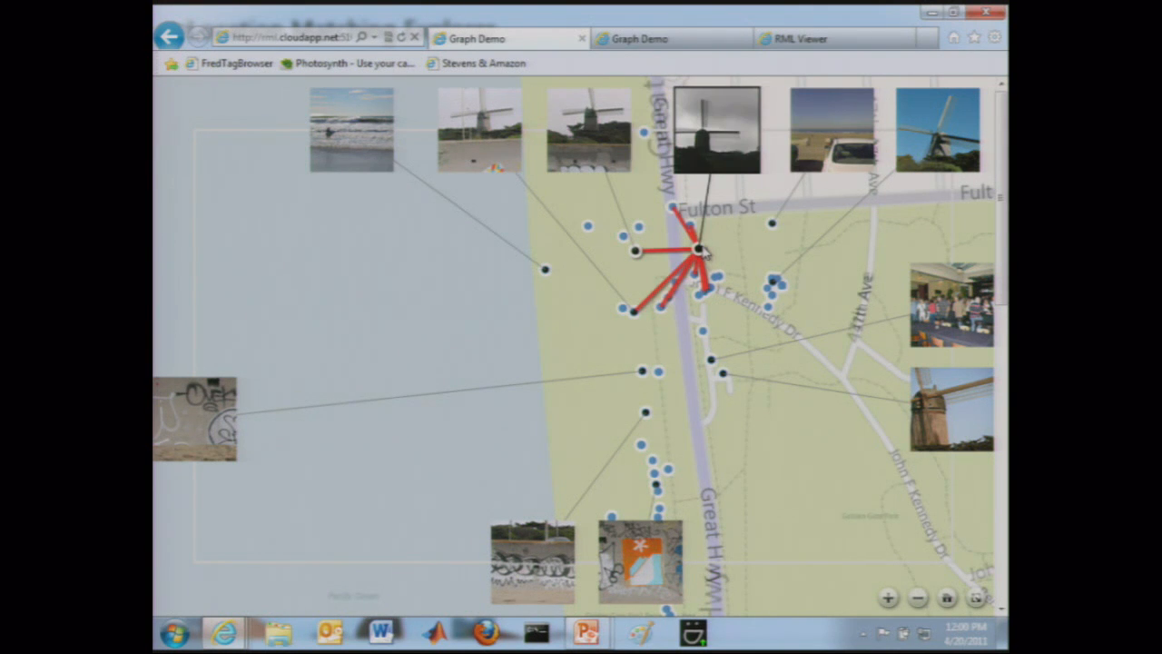
mouse_move(718, 127)
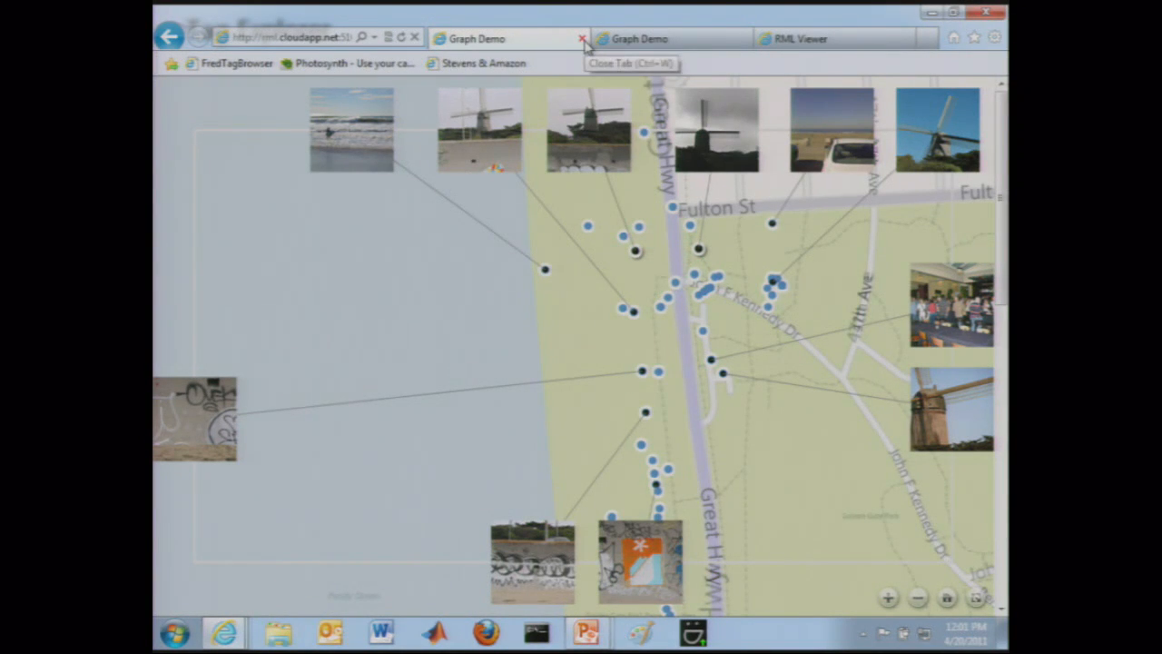
click(582, 38)
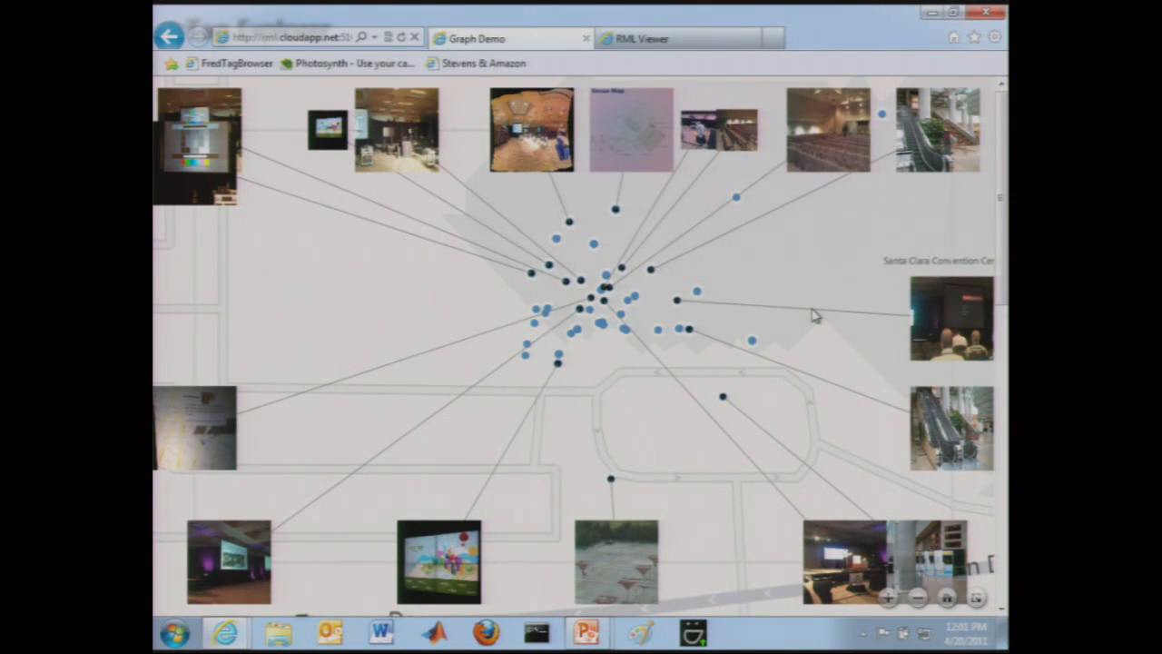
mouse_move(745, 301)
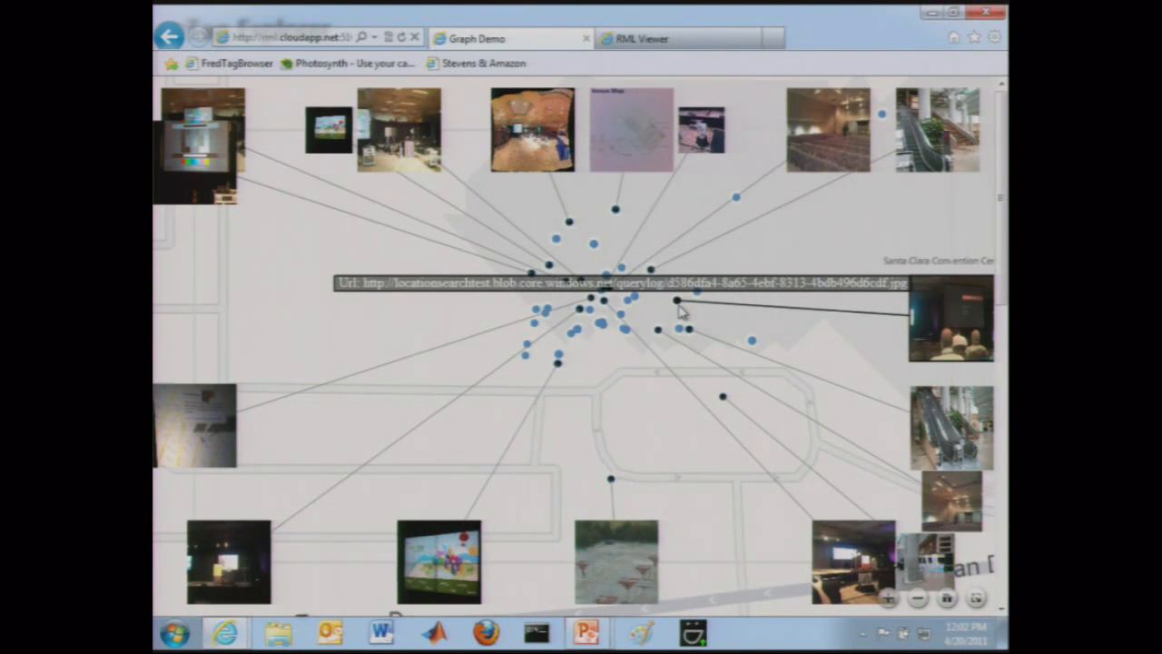
mouse_move(610, 343)
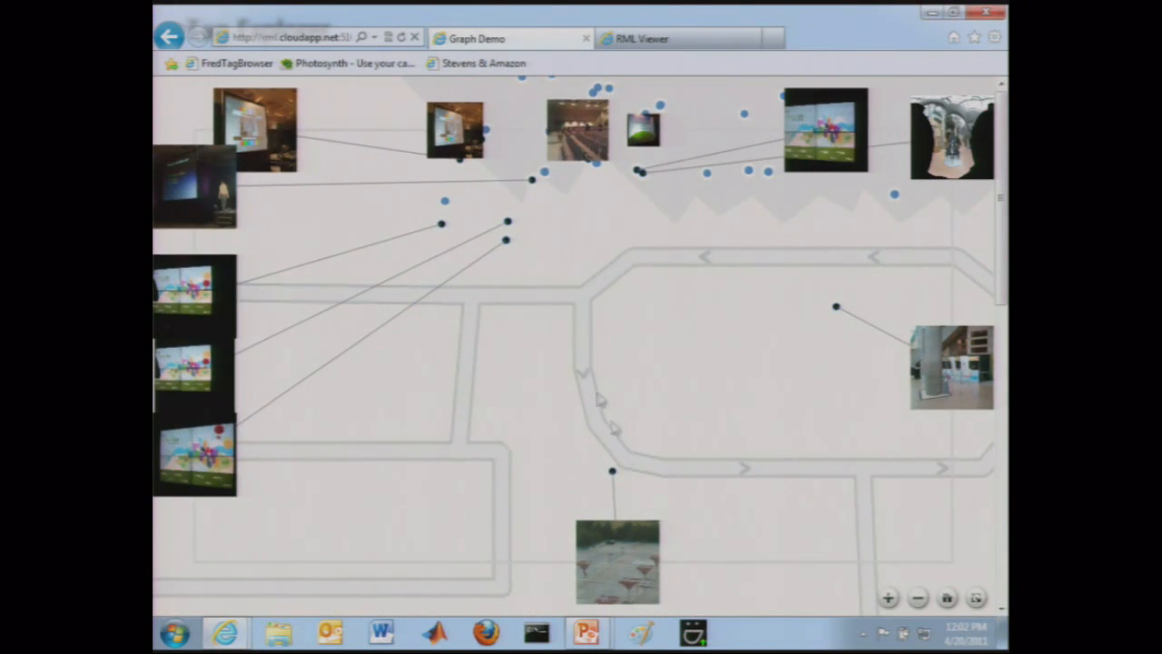
mouse_move(506, 242)
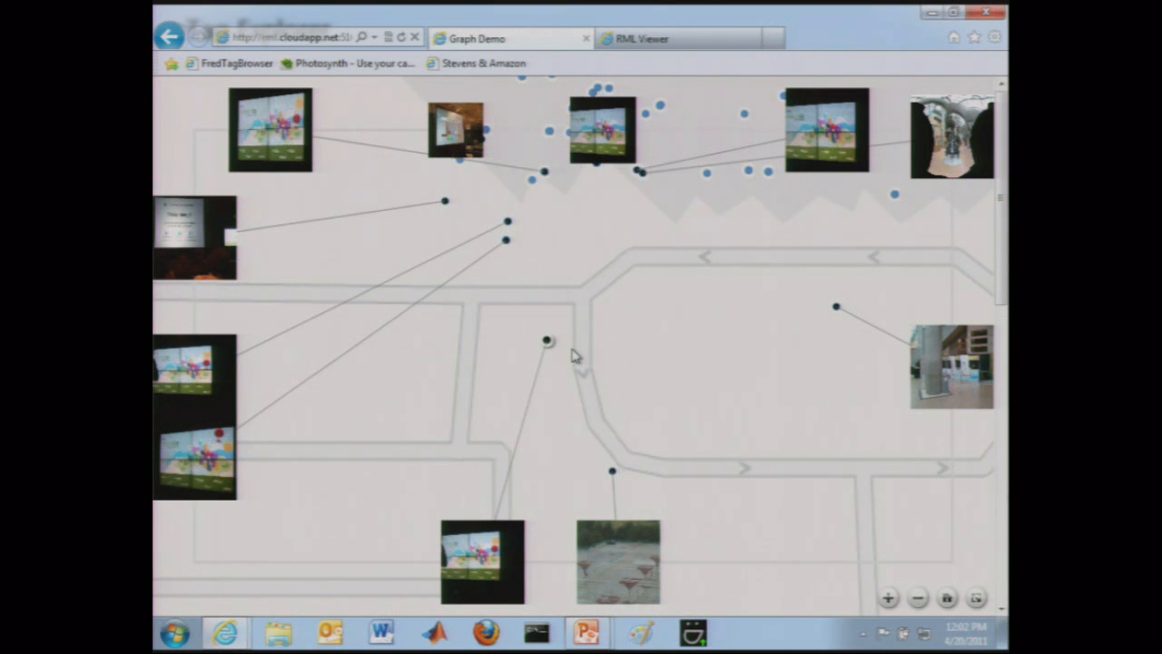
- Switch from the matched-photo graph to the RML Viewer Seattle street map
click(545, 342)
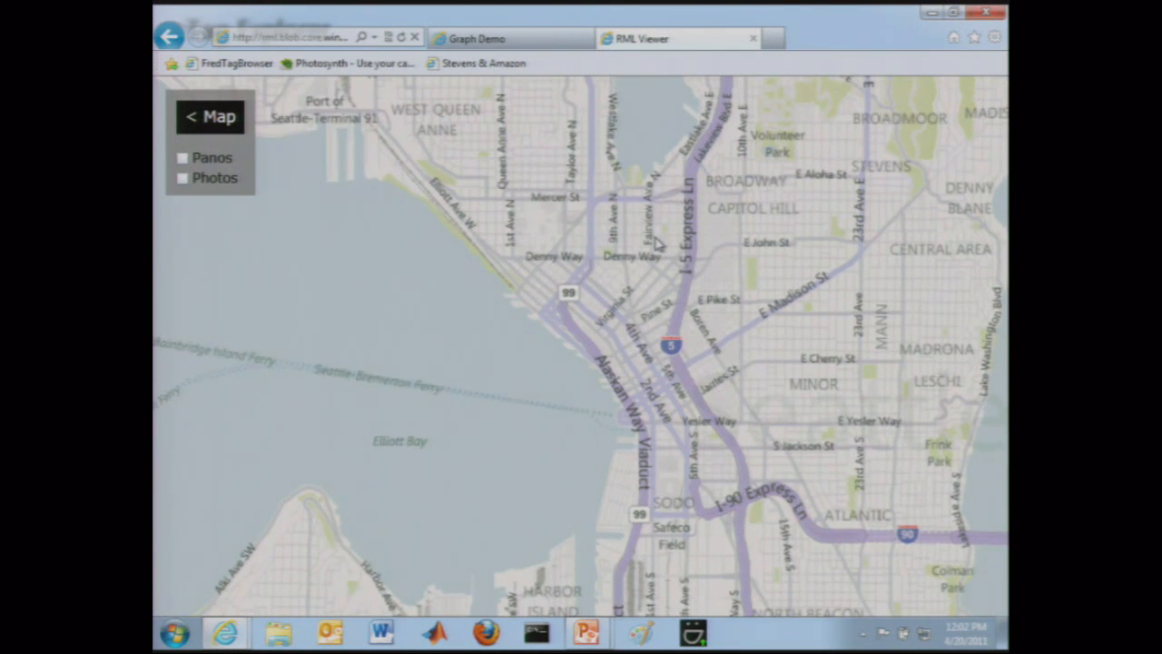
mouse_move(645, 368)
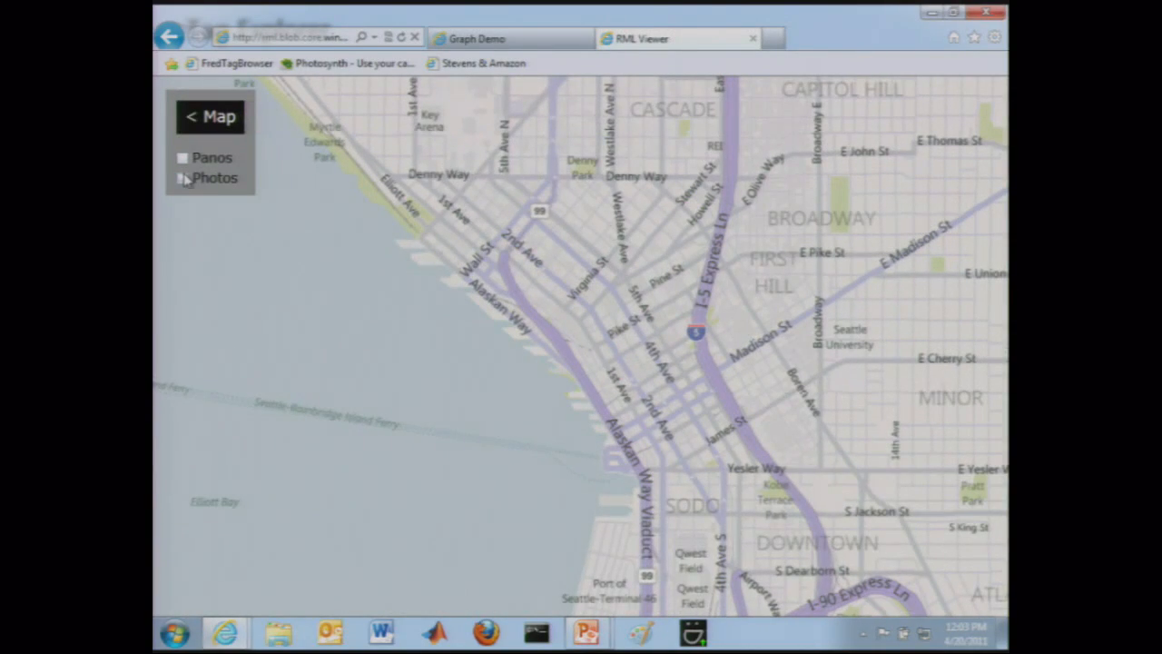
click(182, 178)
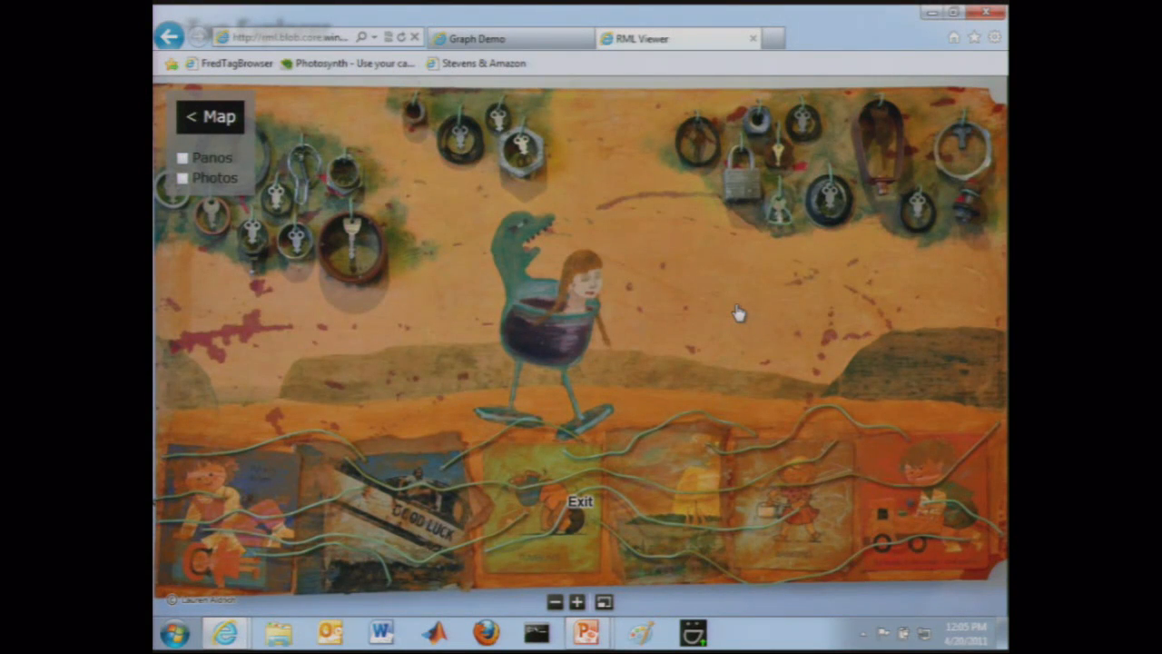
mouse_move(765, 216)
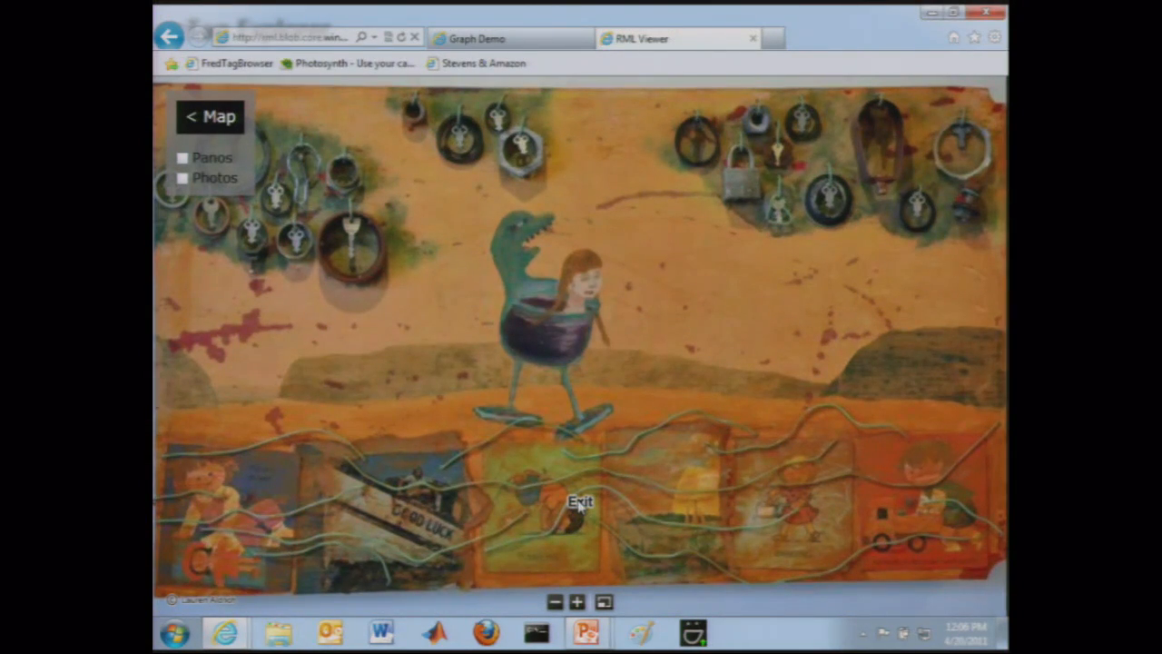
click(579, 501)
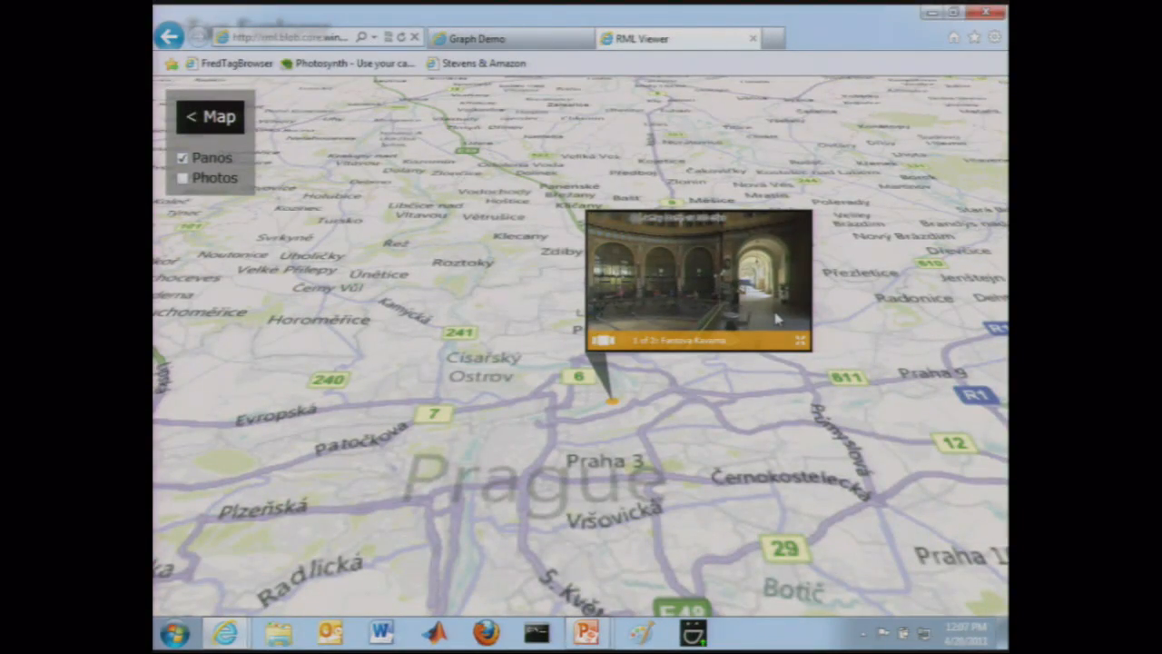
- Enlarge the Fantova Kavarna panorama to see the PRAHA clock, then shrink it back to a preview
click(698, 281)
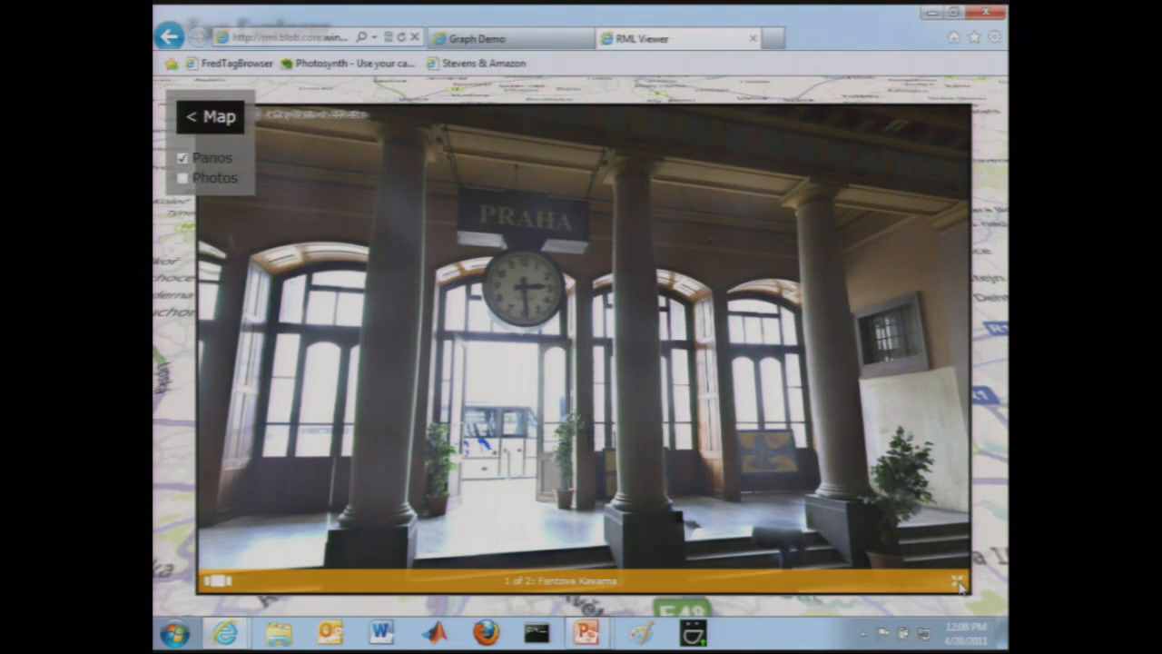
click(210, 116)
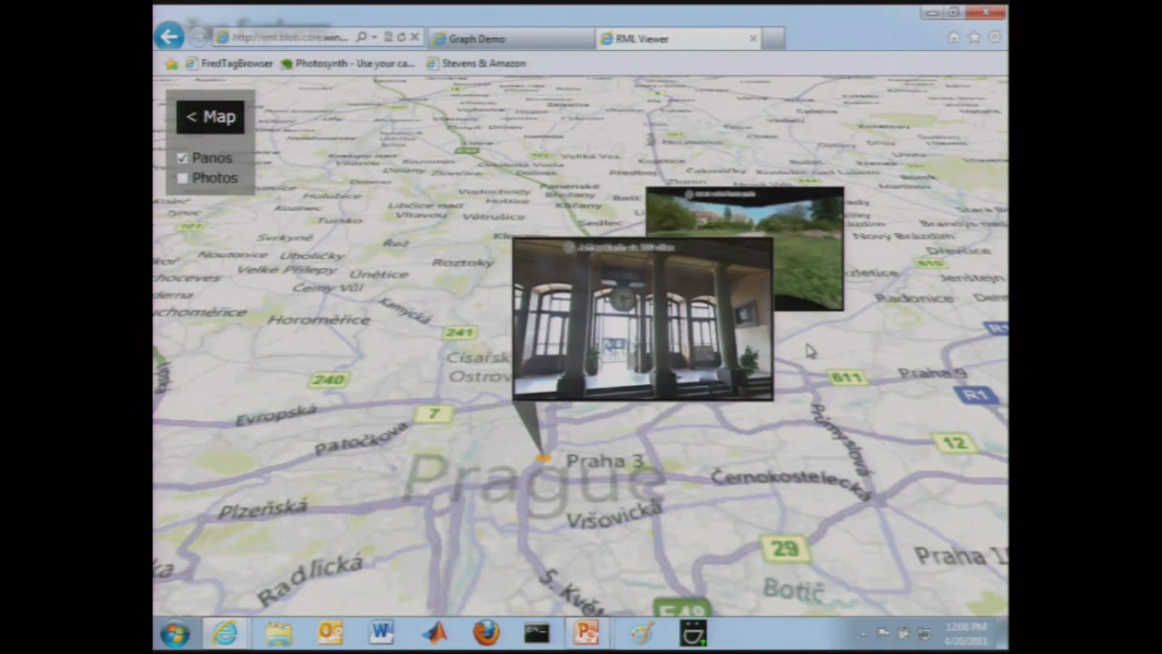